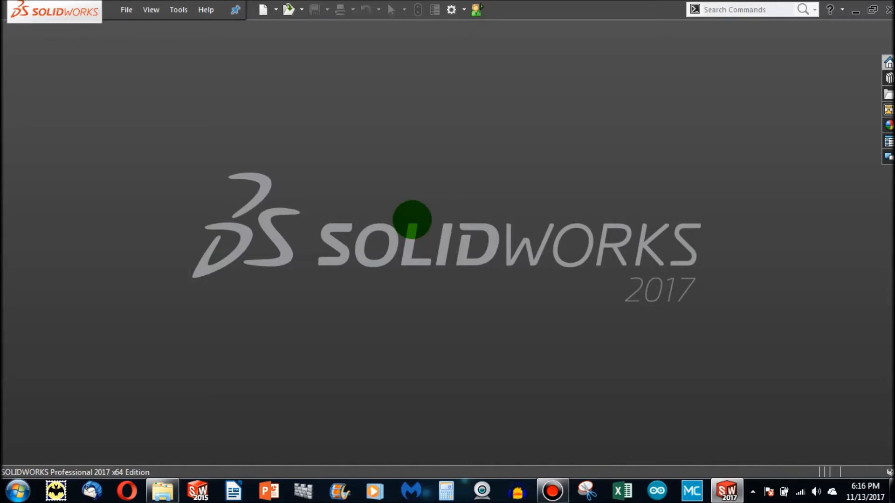
mouse_move(471, 228)
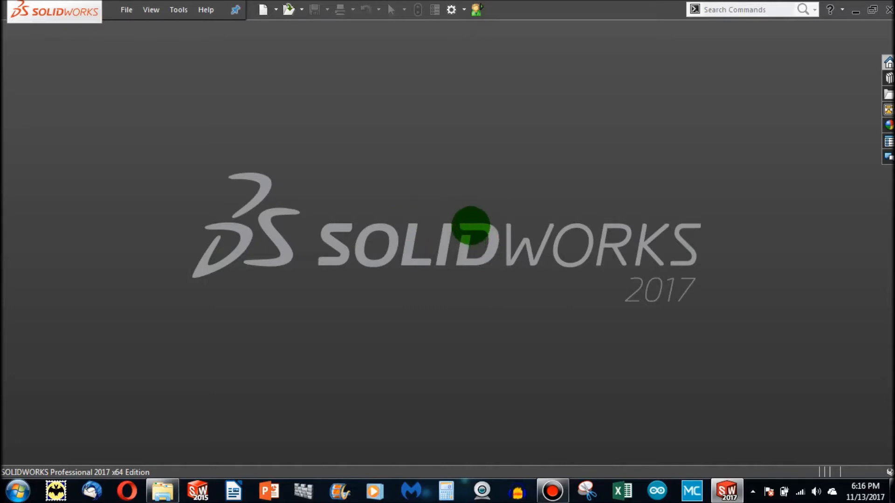
mouse_move(271, 34)
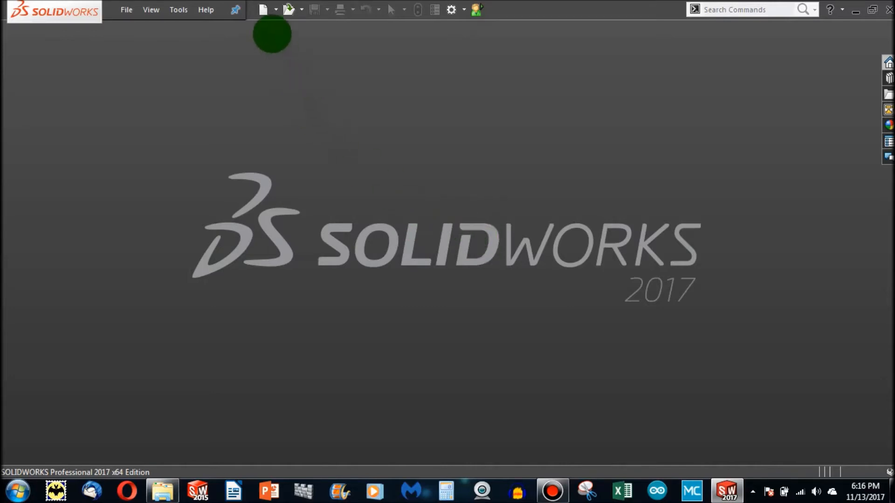
mouse_move(264, 10)
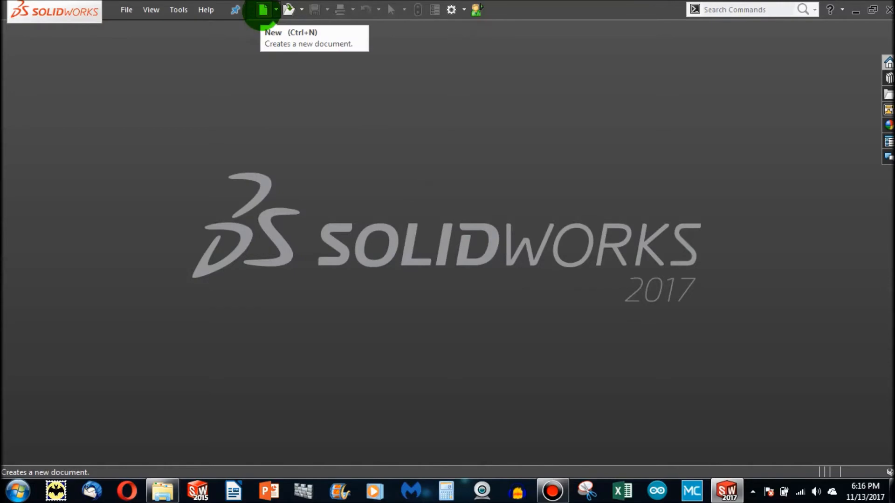
- Create a new blank Part document from the New SOLIDWORKS Document dialog
left_click(263, 10)
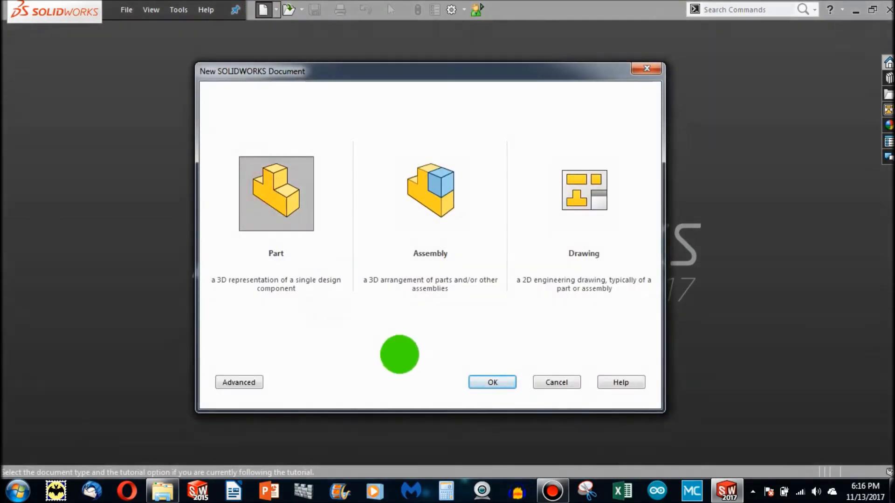
left_click(492, 382)
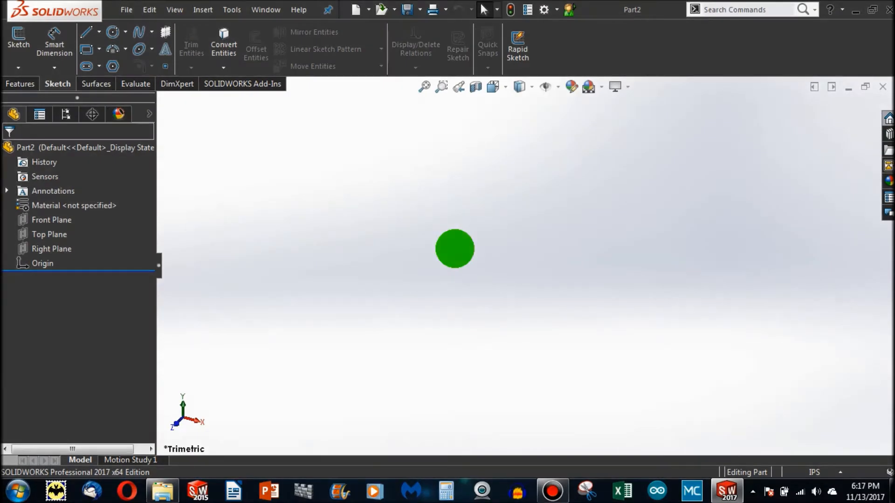
mouse_move(86, 229)
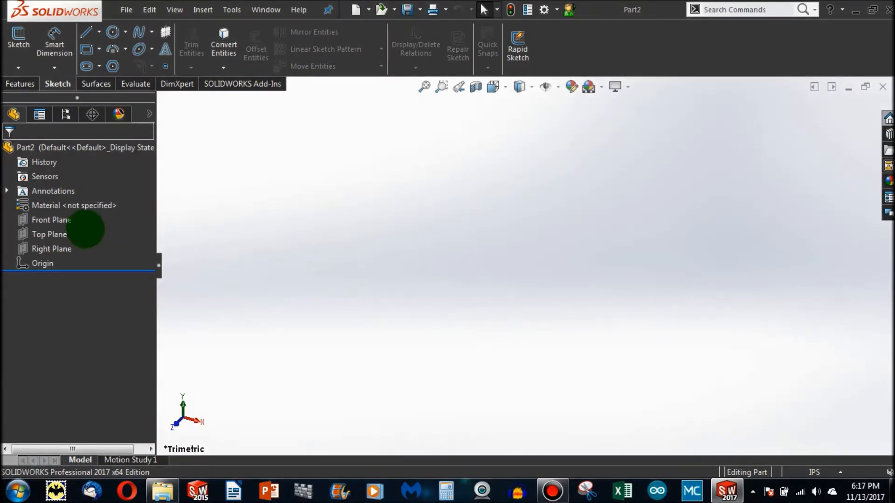
mouse_move(50, 165)
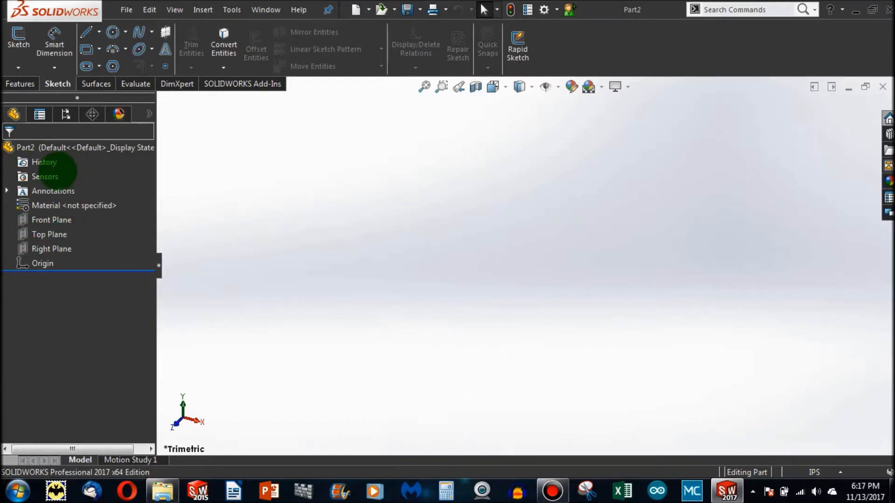
left_click(51, 219)
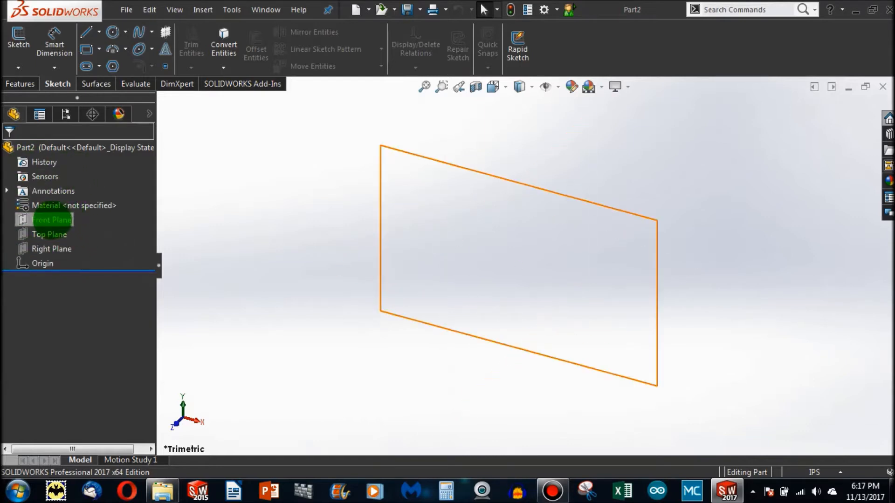
left_click(51, 249)
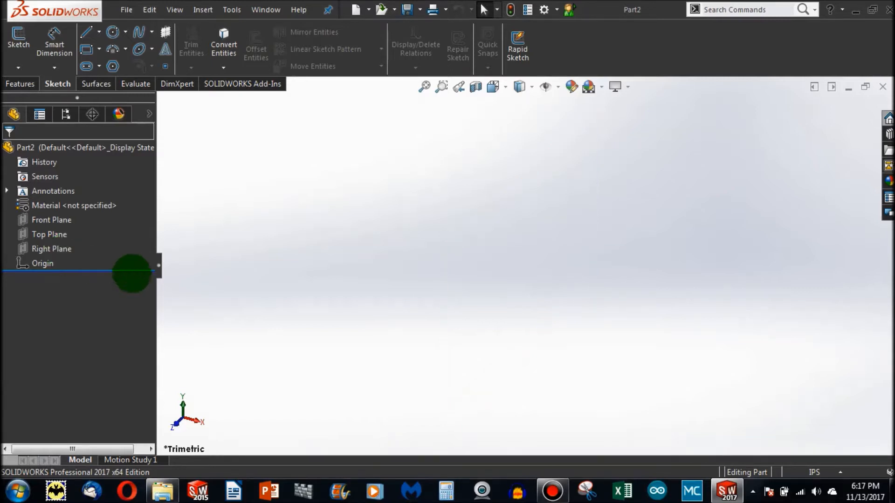
left_click(51, 248)
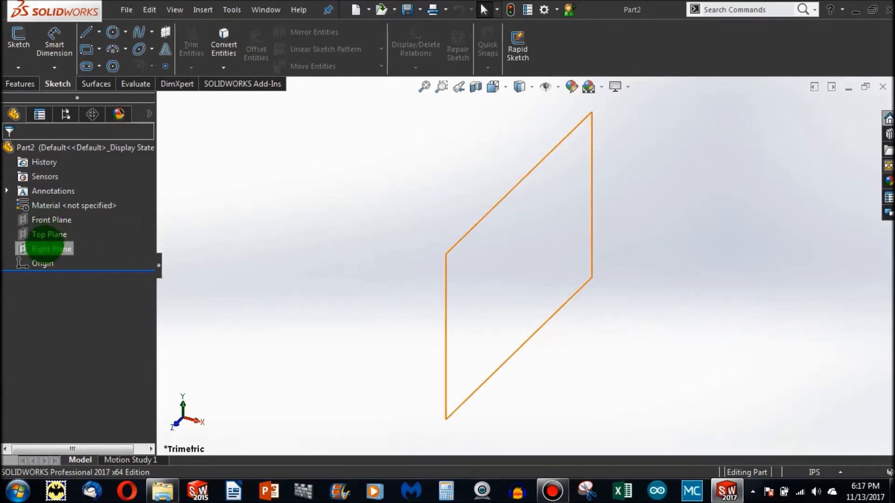
left_click(49, 234)
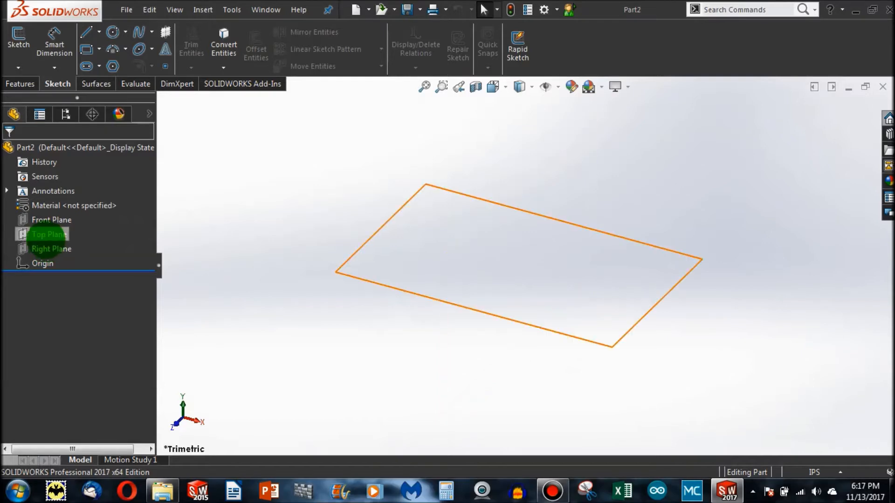
left_click(51, 219)
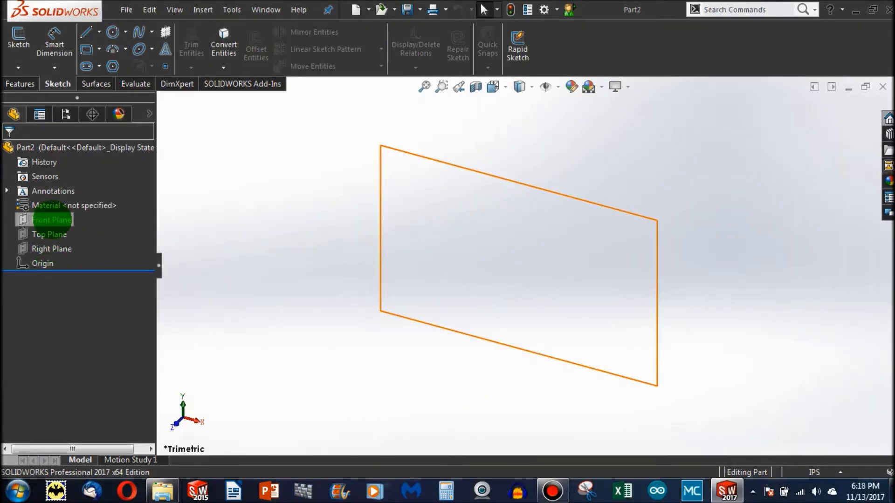
left_click(49, 234)
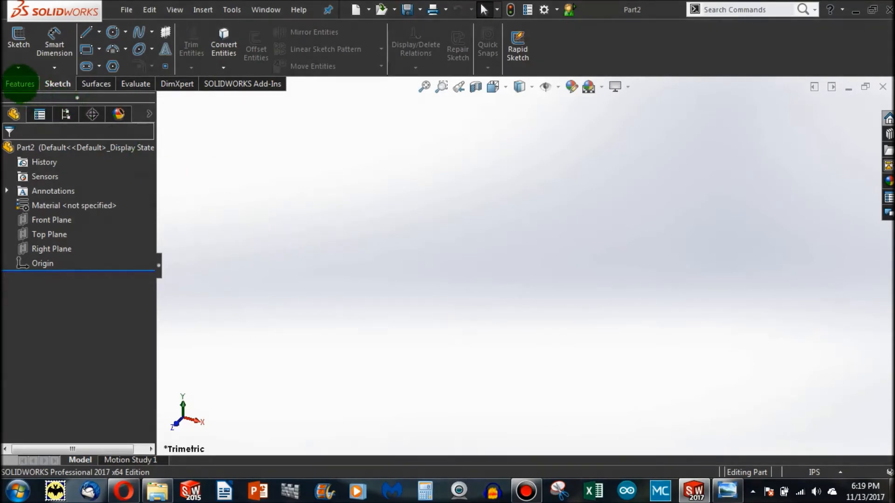
left_click(20, 83)
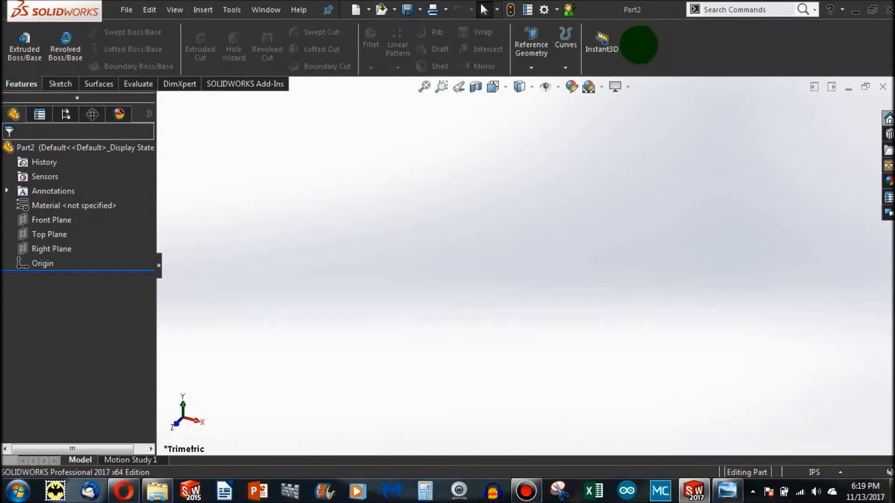
mouse_move(24, 45)
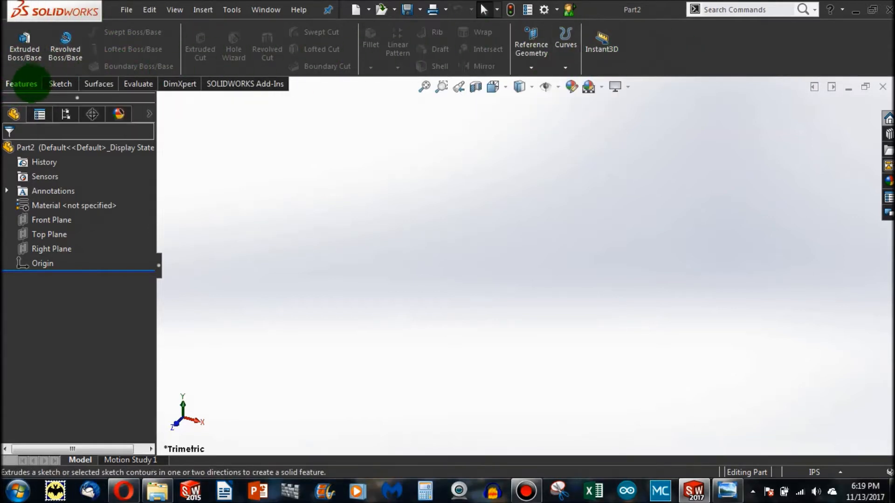
left_click(56, 84)
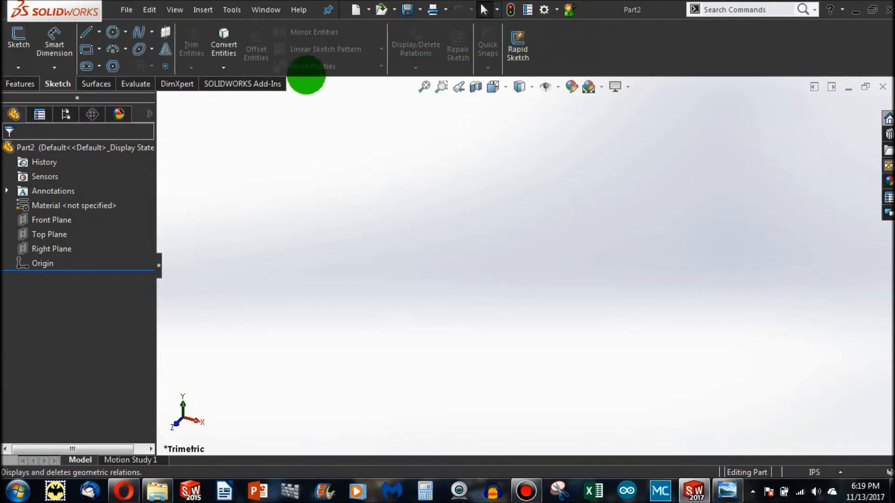
left_click(97, 83)
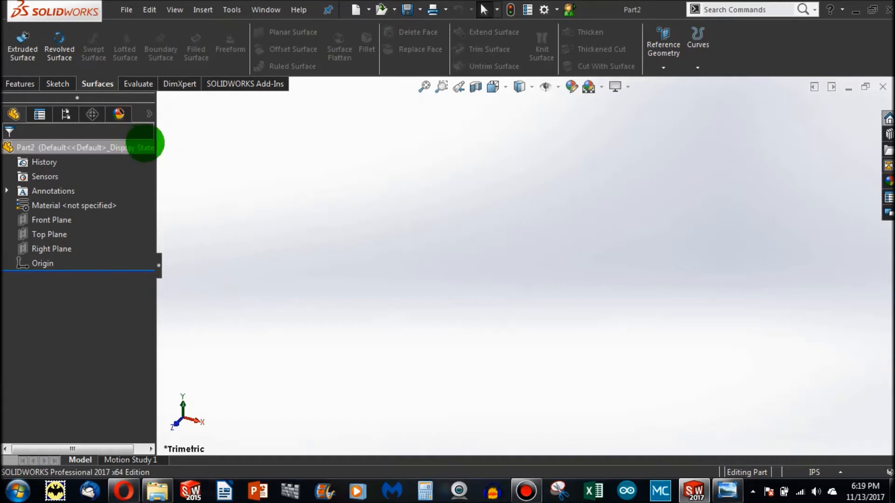
left_click(137, 84)
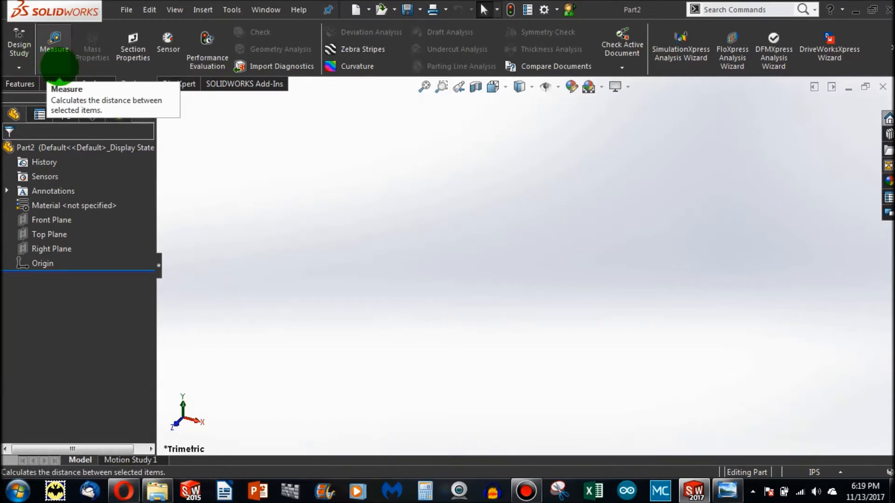
left_click(57, 84)
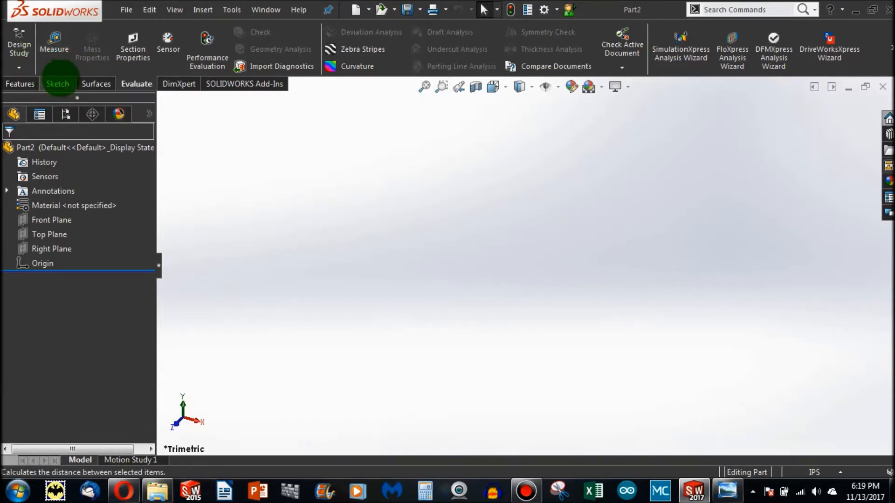
mouse_move(91, 49)
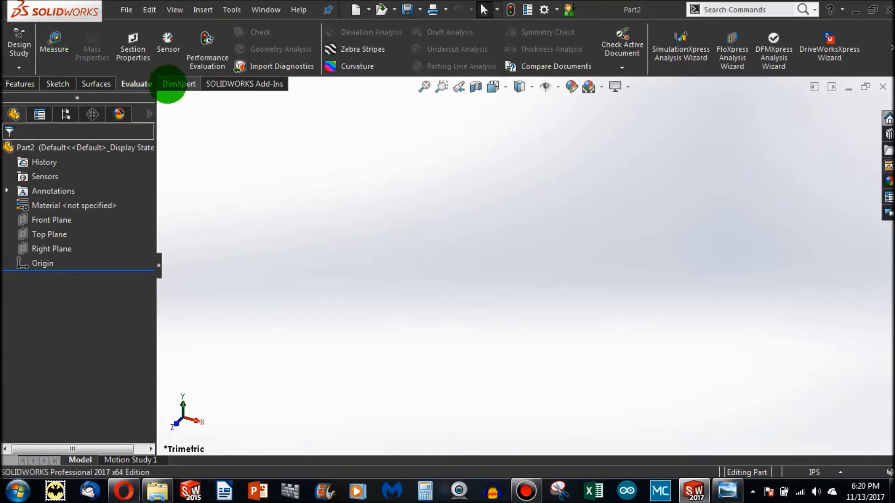
left_click(243, 84)
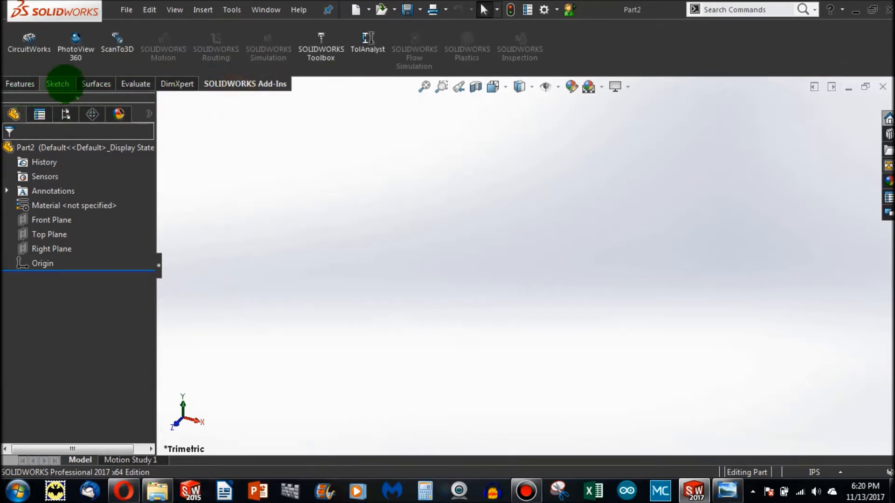
left_click(56, 84)
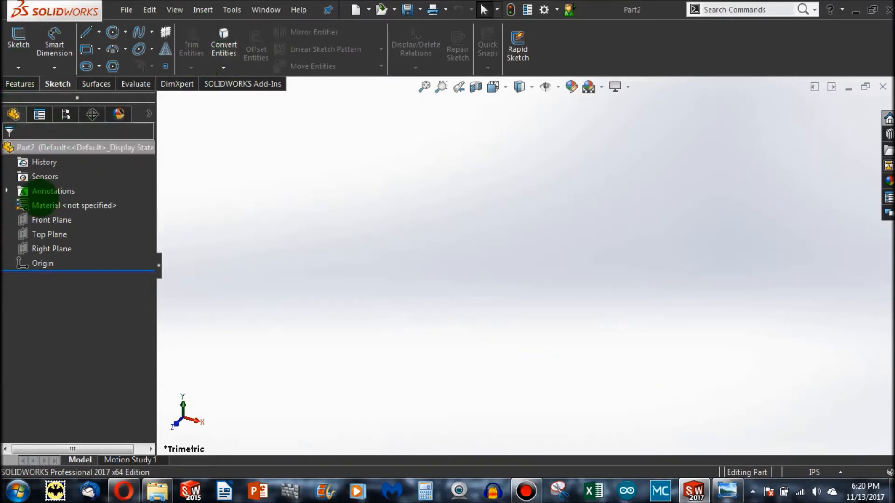
left_click(49, 147)
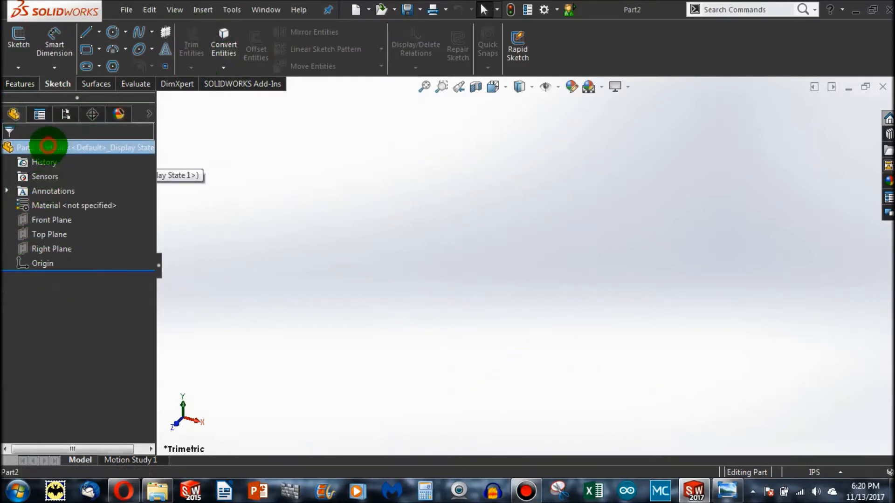
left_click(73, 206)
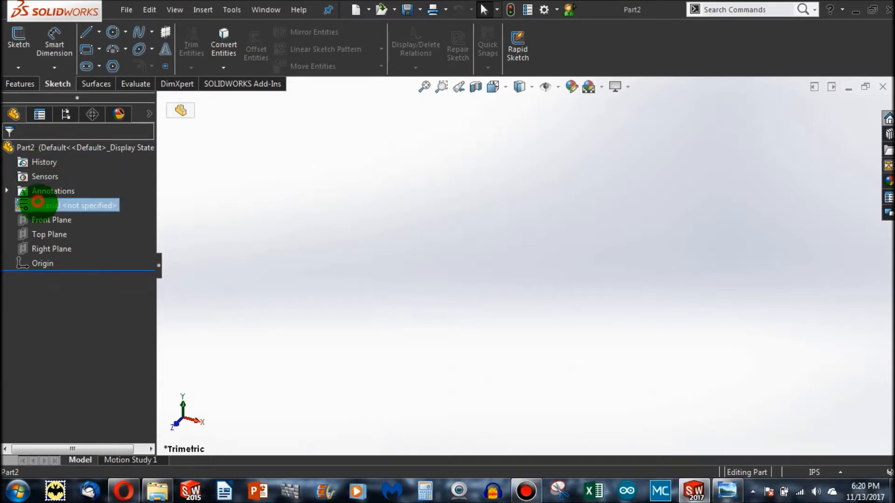
left_click(52, 249)
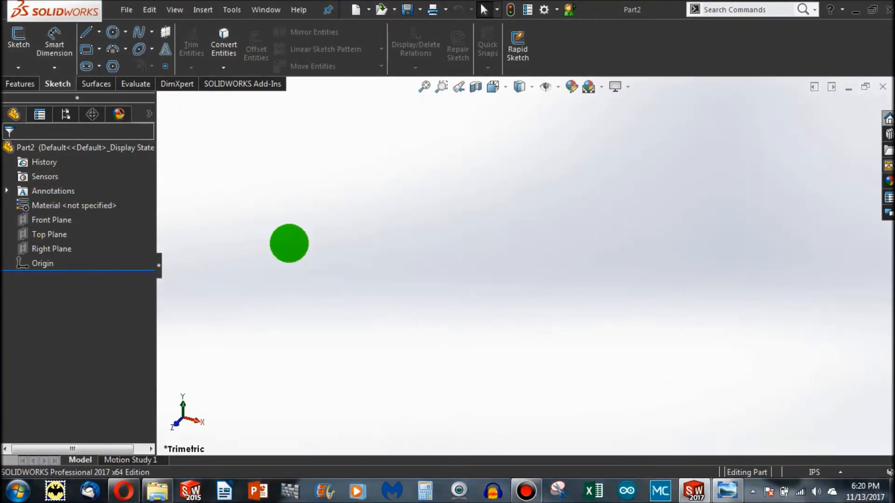
- Open the Scotch tape dispenser PNG in Windows Photo Viewer
left_click(51, 220)
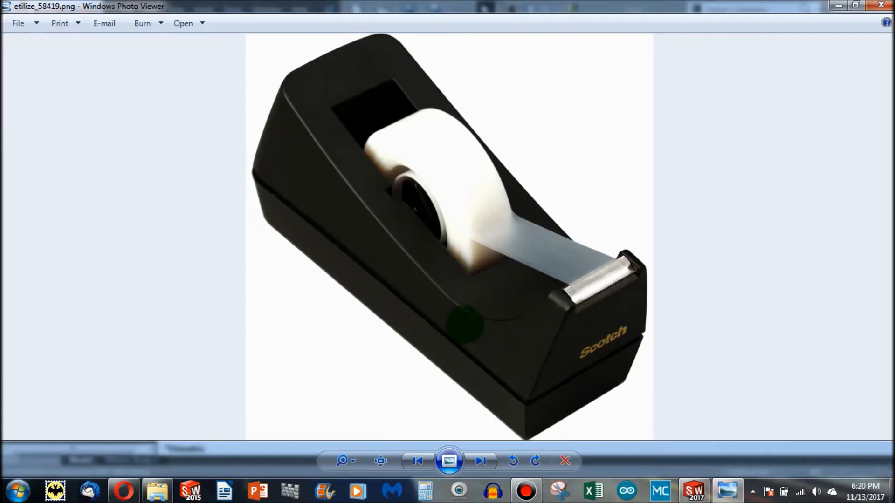
mouse_move(531, 374)
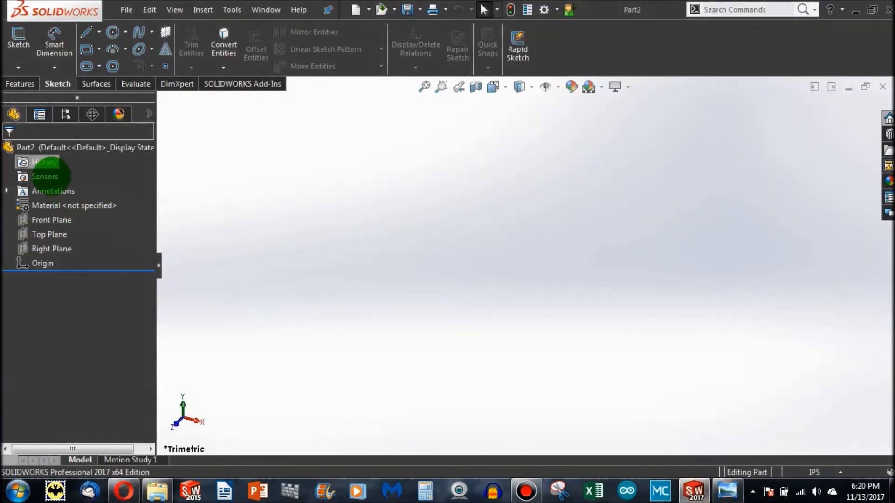
- Select Front Plane and start a new sketch on it
left_click(52, 219)
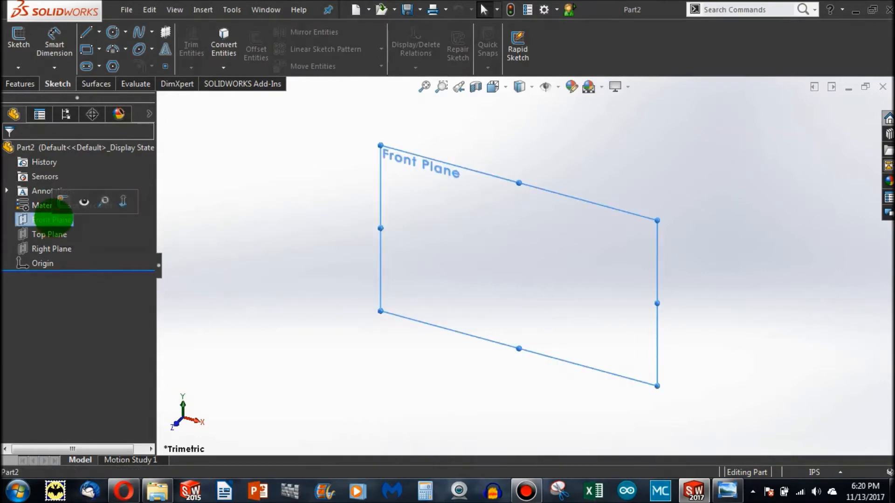
left_click(51, 219)
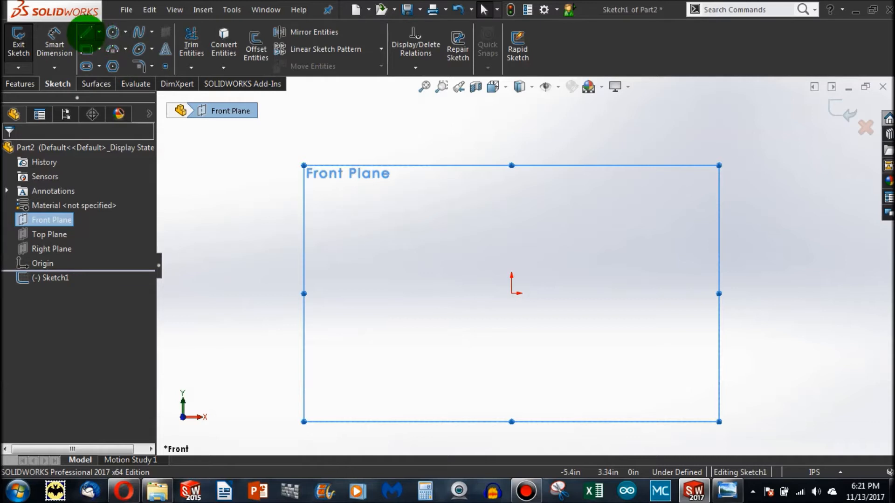
left_click(87, 33)
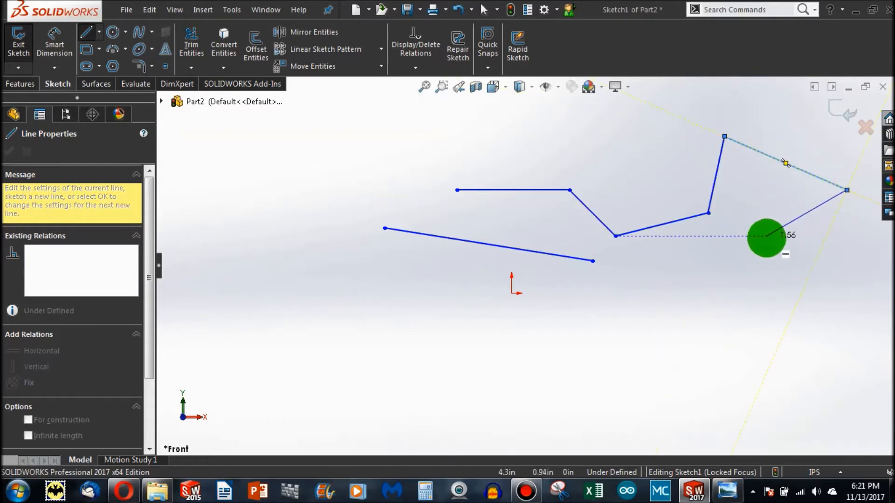
left_click(513, 190)
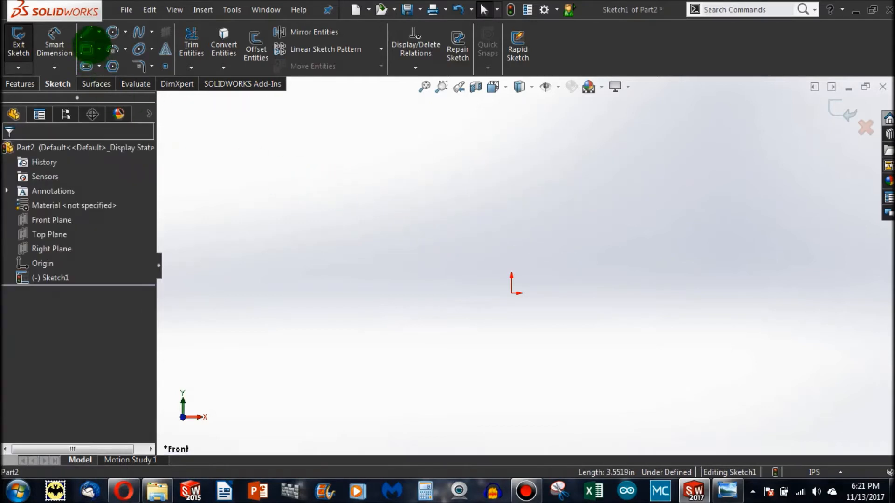
mouse_move(89, 48)
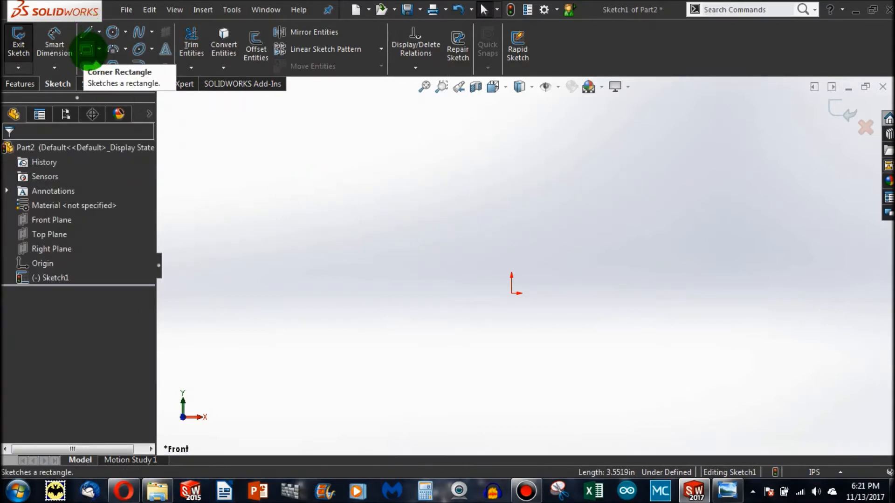
left_click(87, 48)
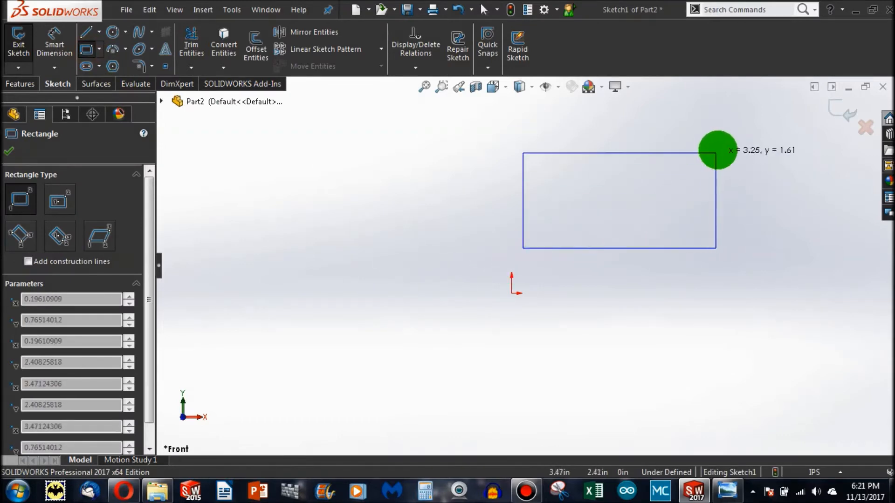
left_click(8, 151)
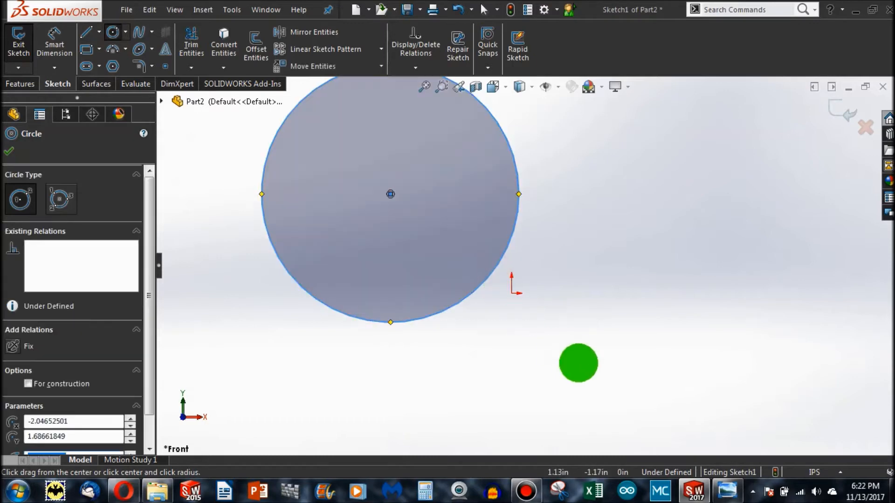
left_click(8, 151)
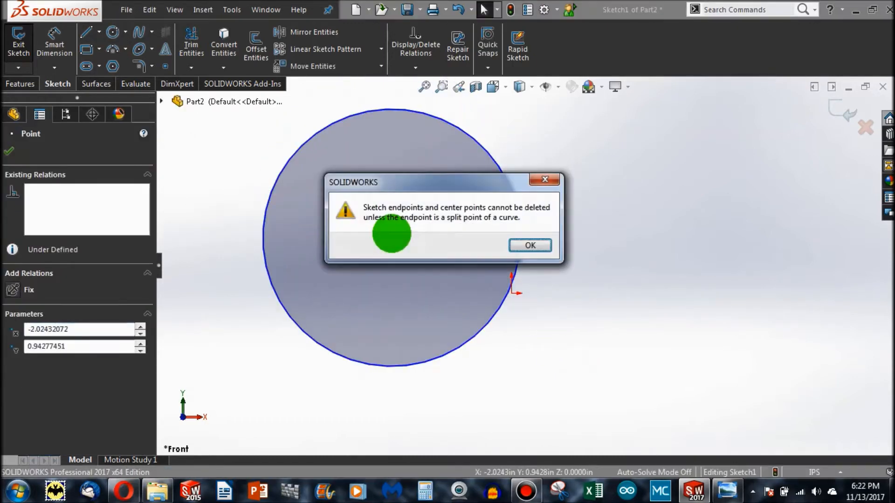
left_click(529, 246)
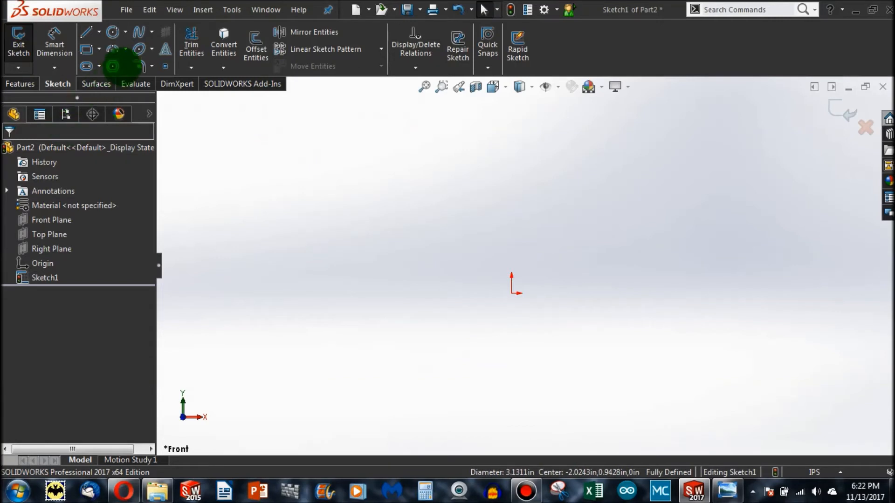
left_click(113, 49)
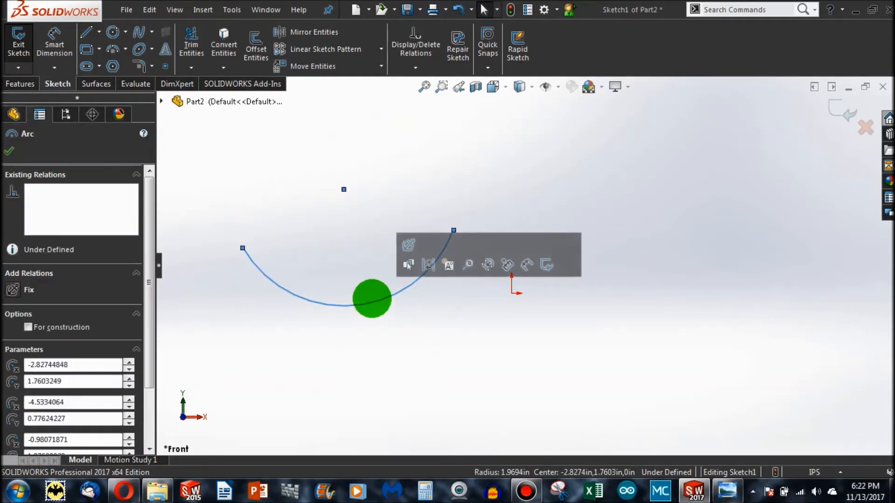
left_click(8, 152)
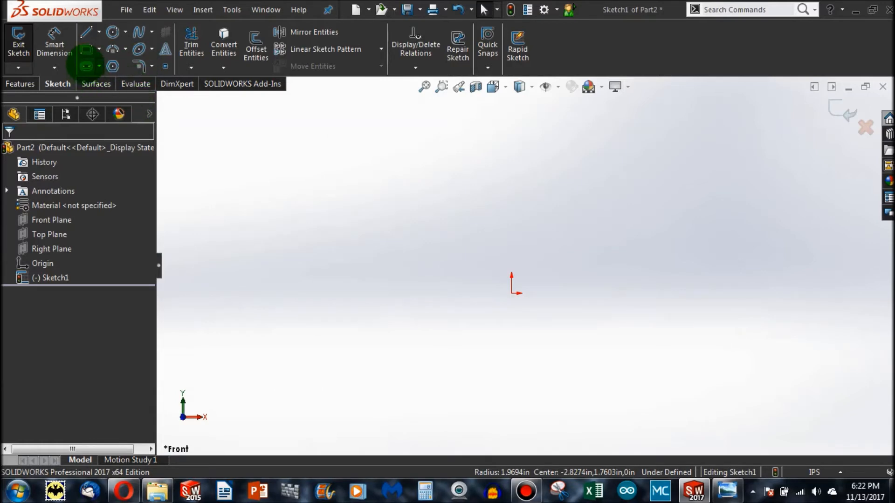
left_click(86, 66)
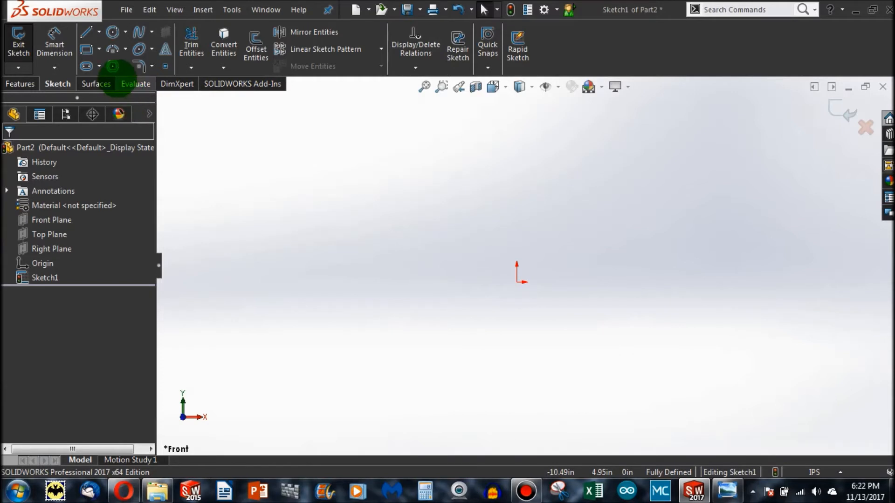
left_click(112, 66)
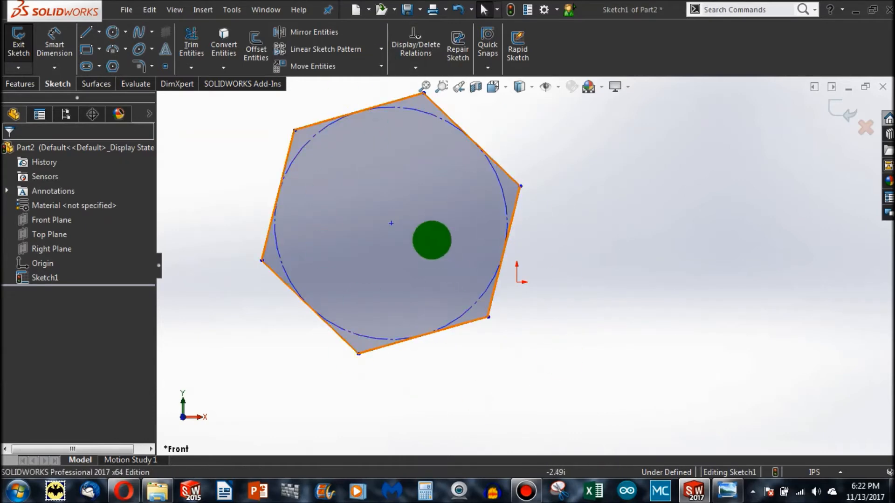
left_click(432, 240)
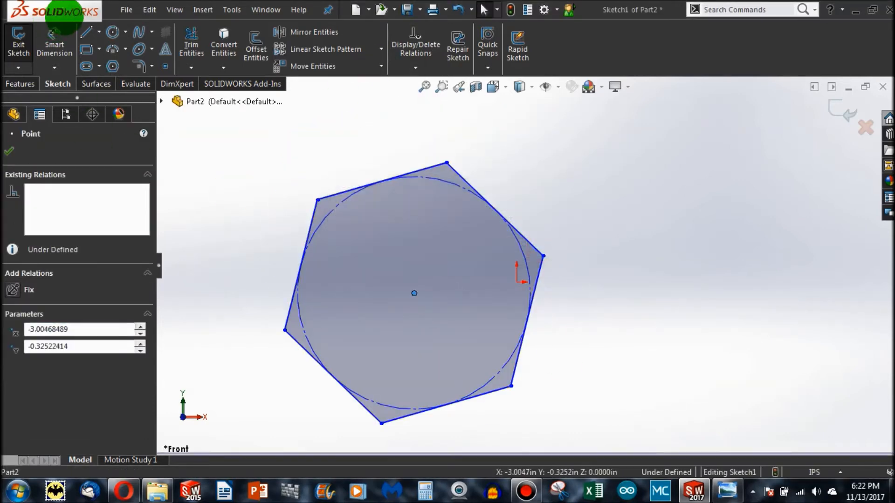
left_click(414, 293)
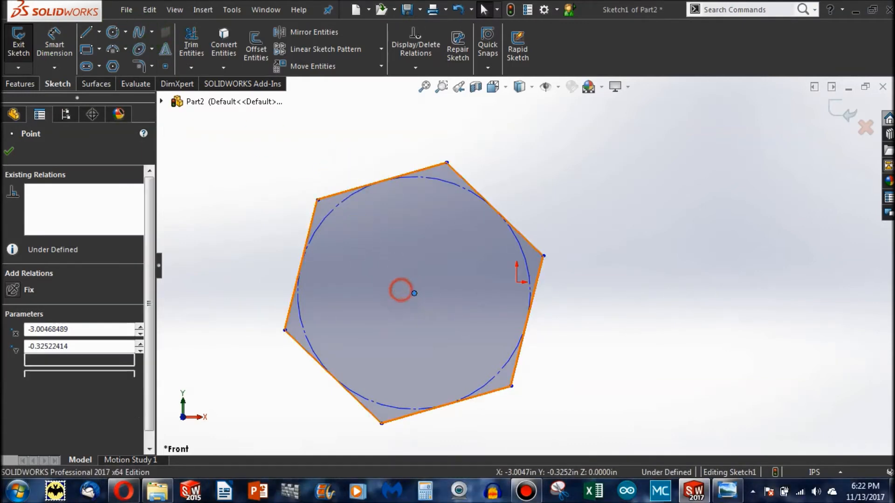
key("Delete")
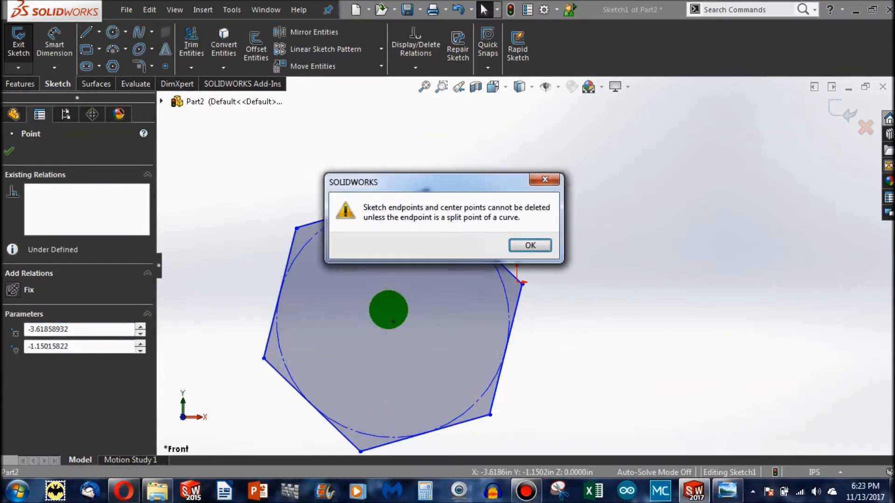
left_click(528, 246)
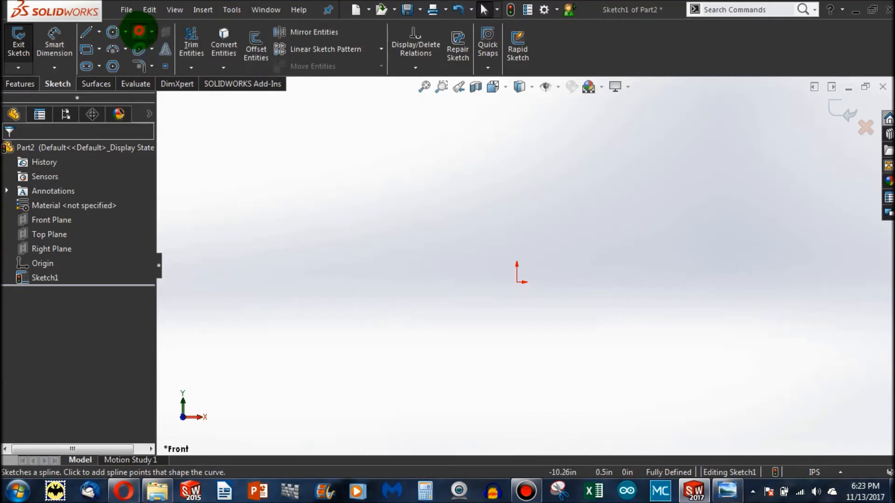
left_click(509, 292)
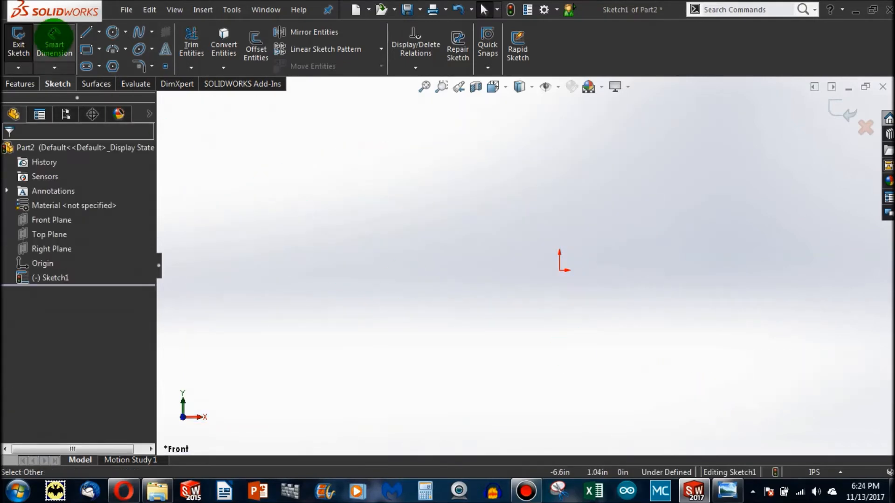
mouse_move(137, 66)
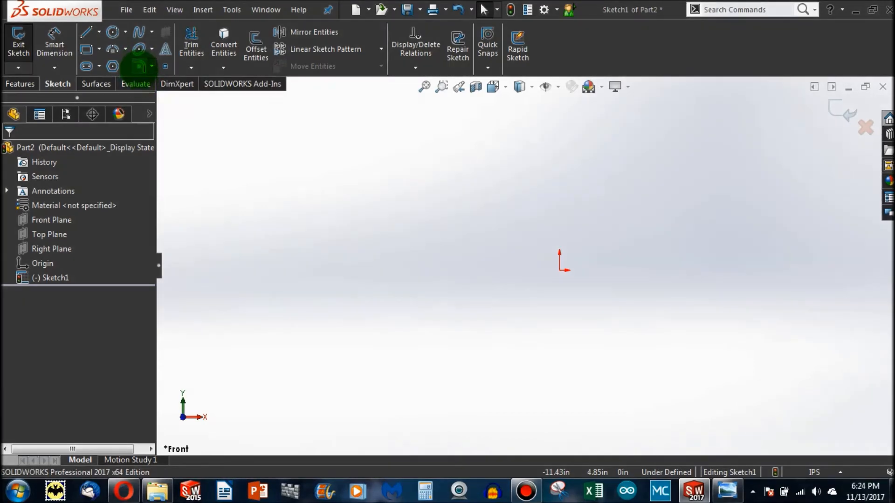
- Round the corner where the two lines meet with a 0.50 in sketch fillet
left_click(87, 31)
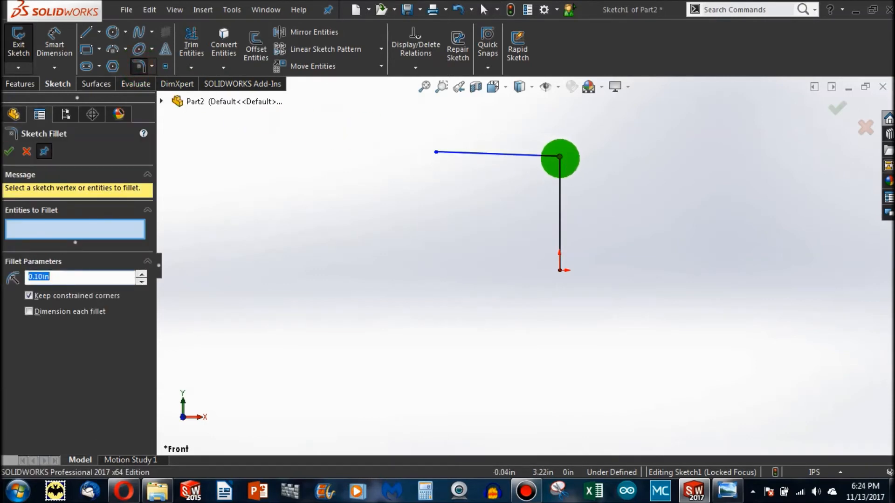
left_click(559, 157)
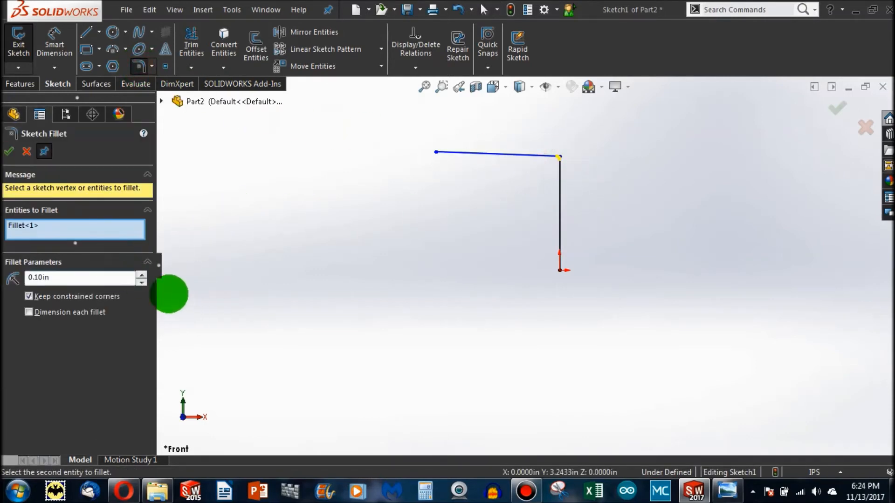
left_click(141, 274)
type("0.5")
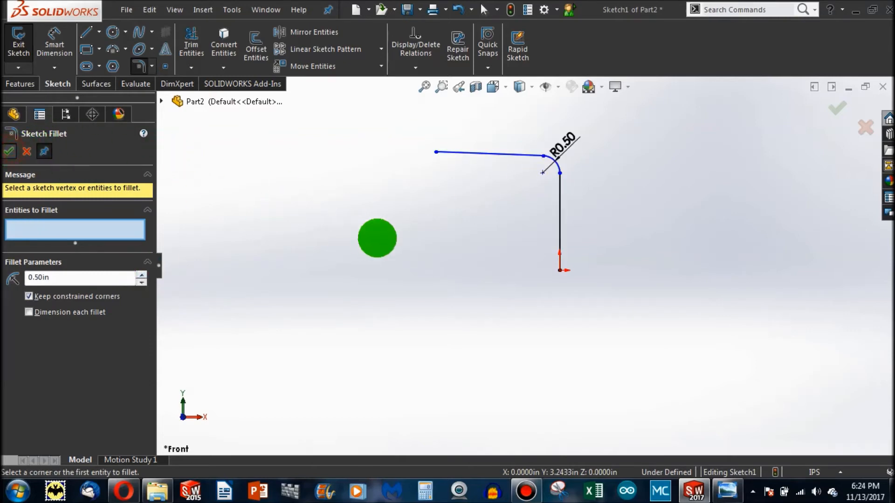
left_click(8, 151)
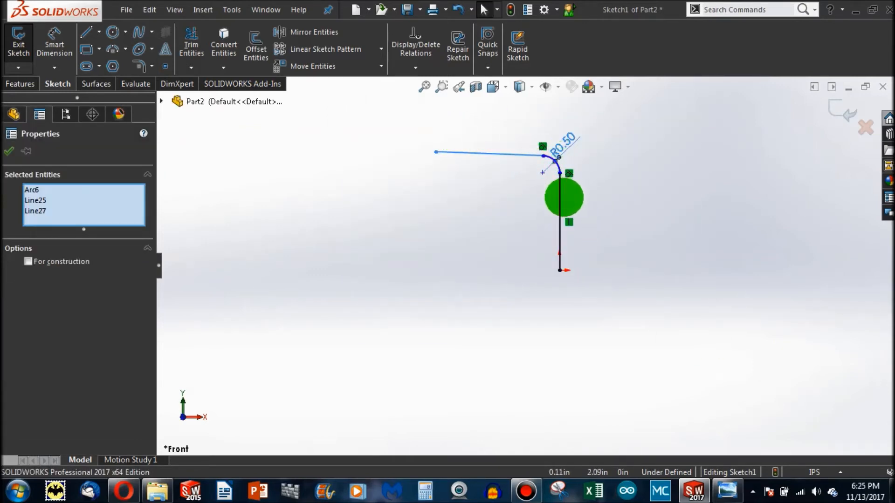
left_click(8, 151)
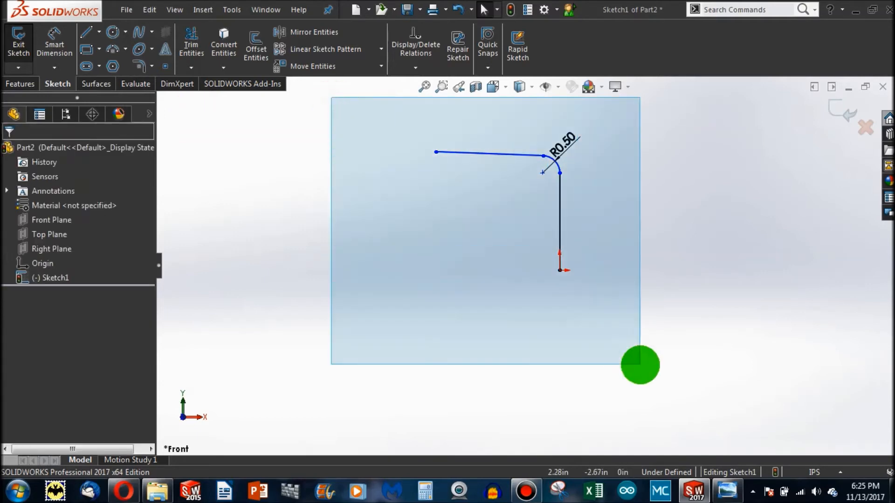
mouse_move(139, 52)
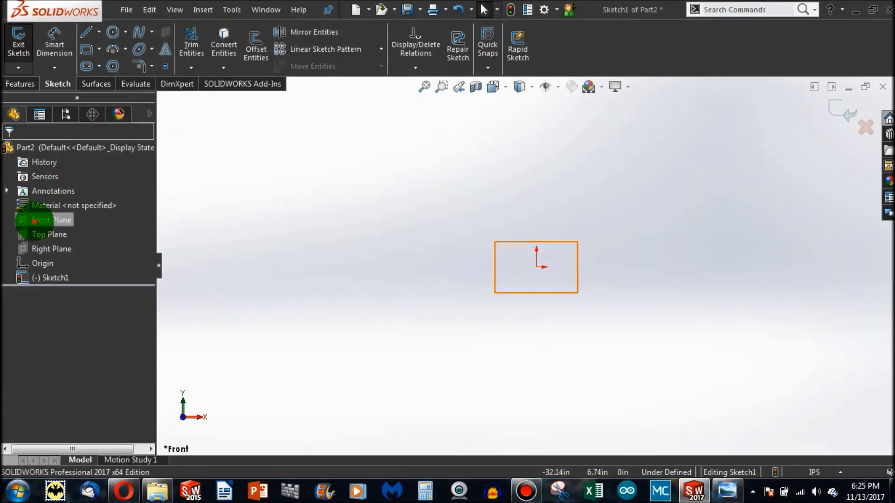
left_click(52, 219)
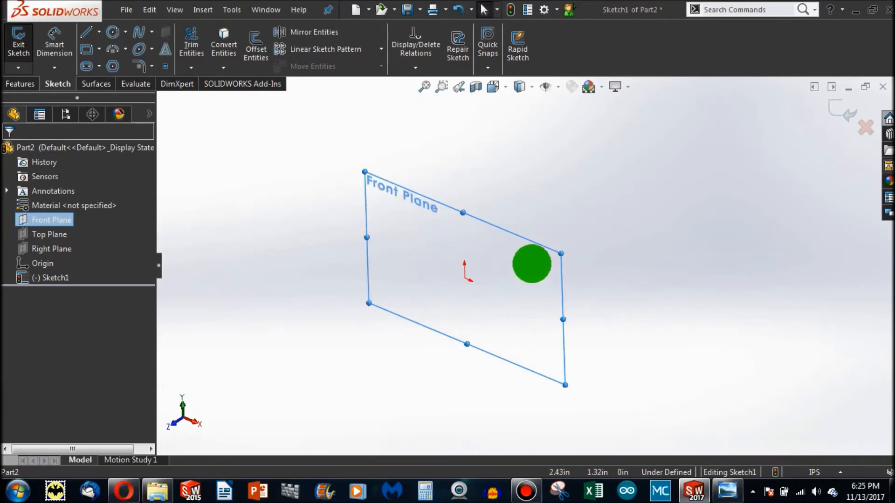
left_click(49, 234)
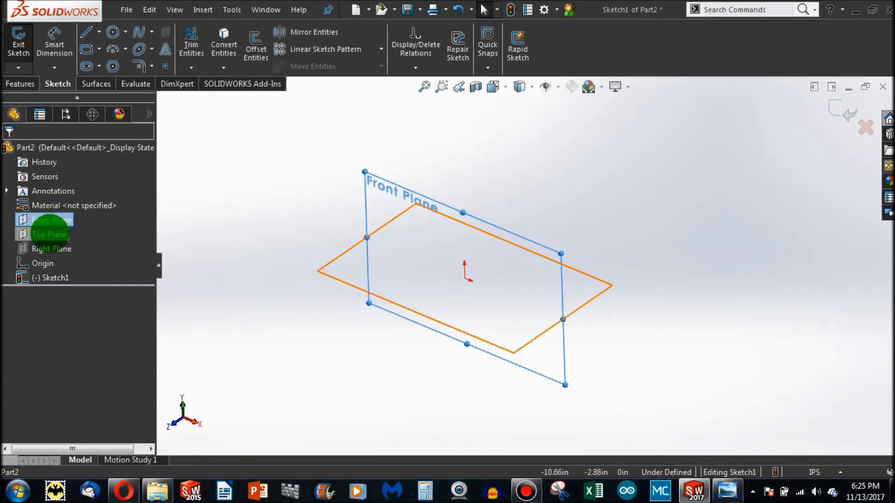
left_click(49, 234)
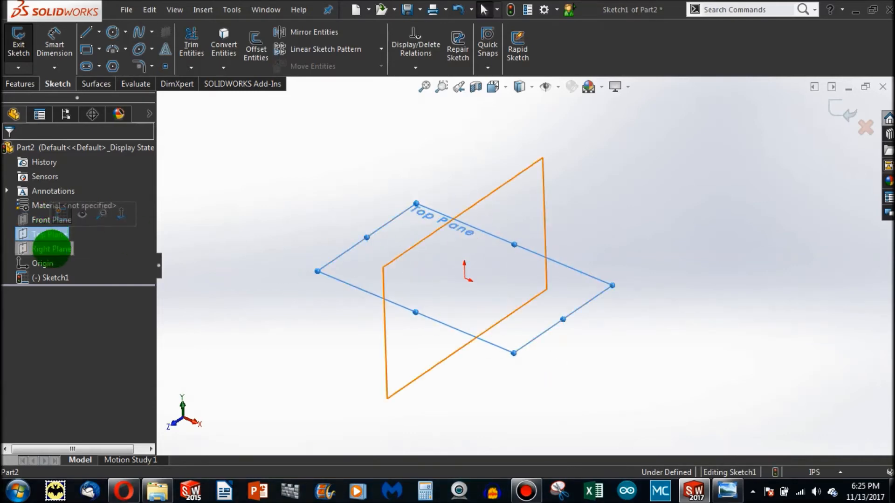
left_click(52, 249)
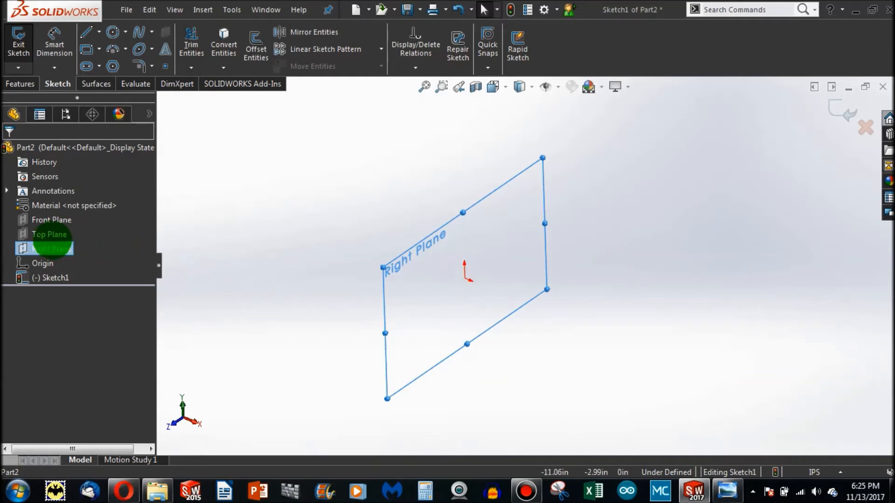
left_click(52, 219)
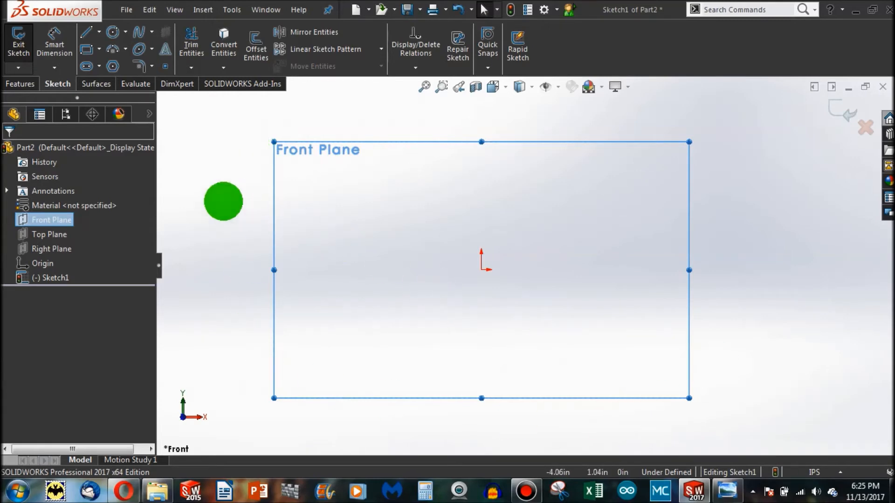
left_click(85, 32)
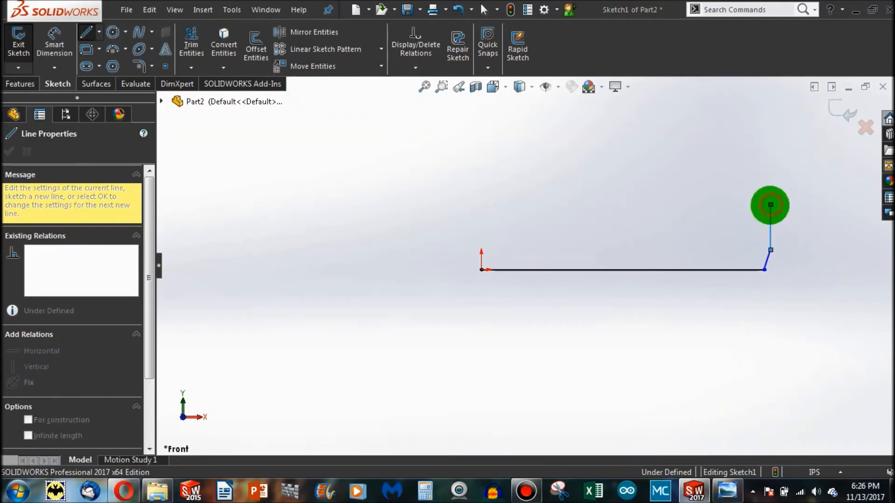
mouse_move(770, 219)
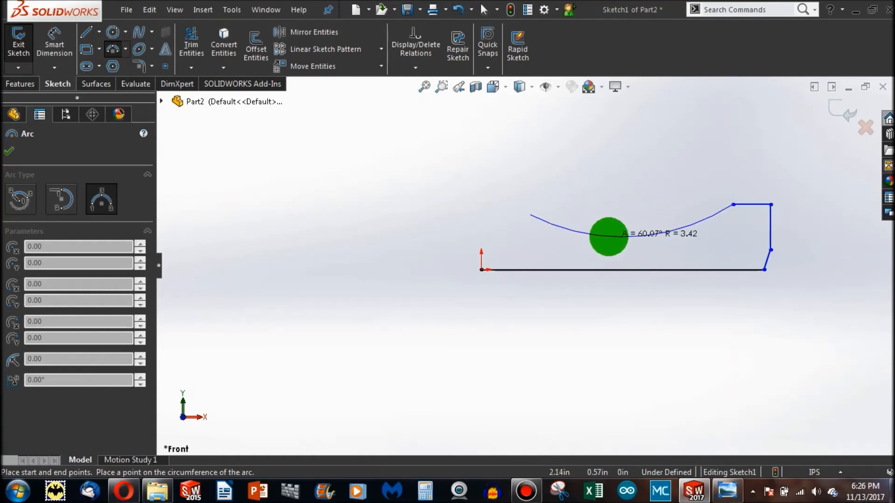
- Set the cradle arc's depth and close the left edge down to the origin
left_click(610, 239)
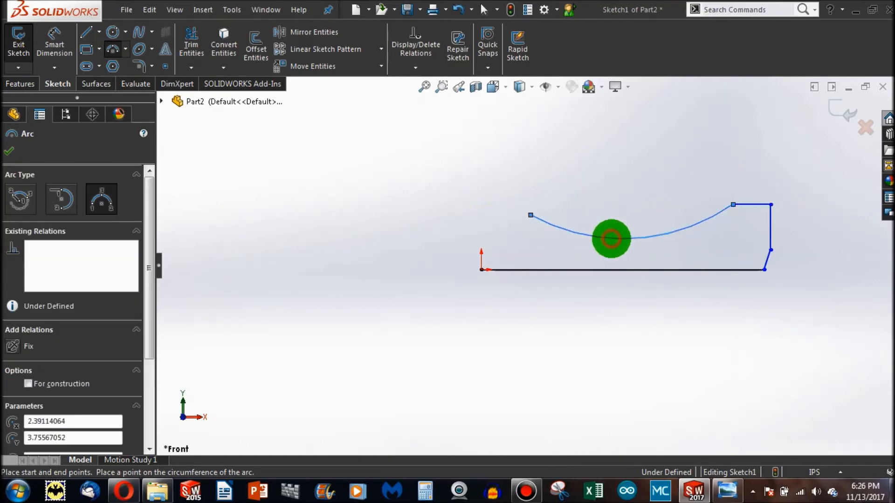
left_click(86, 31)
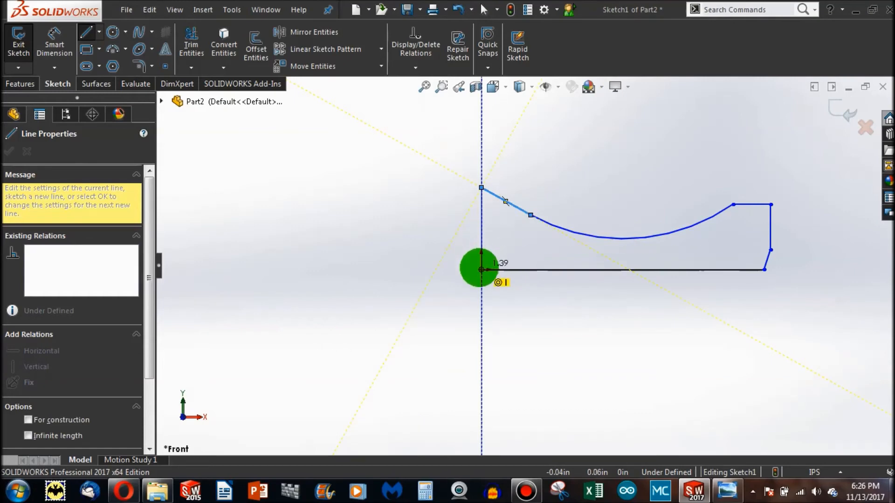
left_click(8, 152)
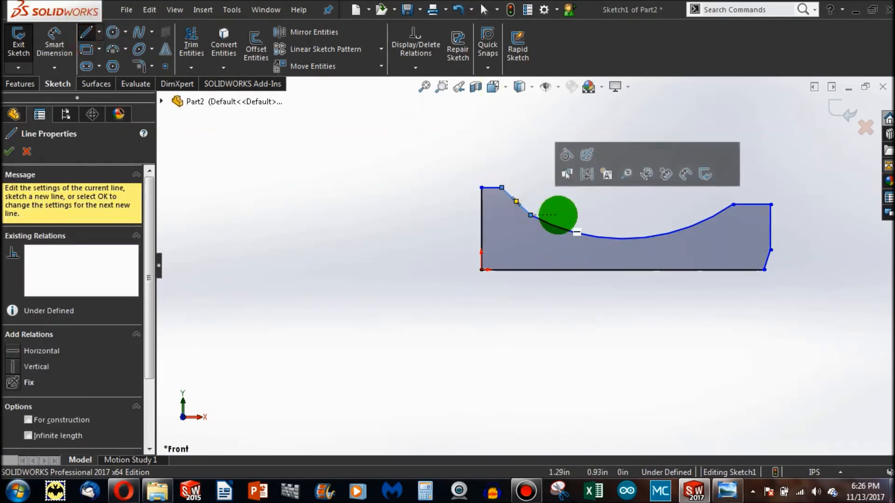
left_click(8, 151)
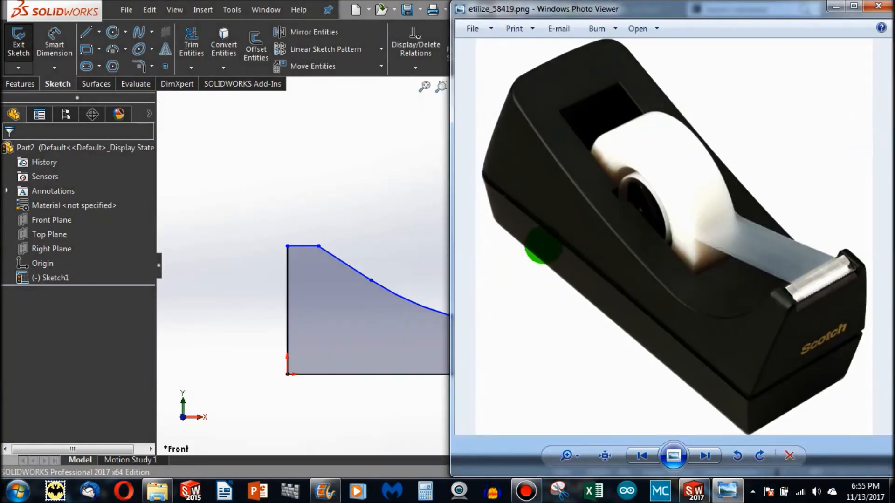
- Close the Windows Photo Viewer window showing the dispenser photo
left_click(877, 8)
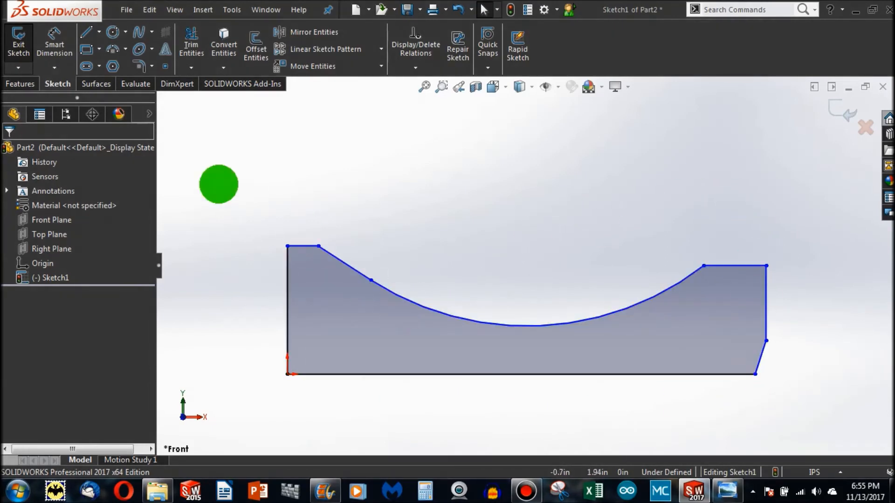
mouse_move(768, 379)
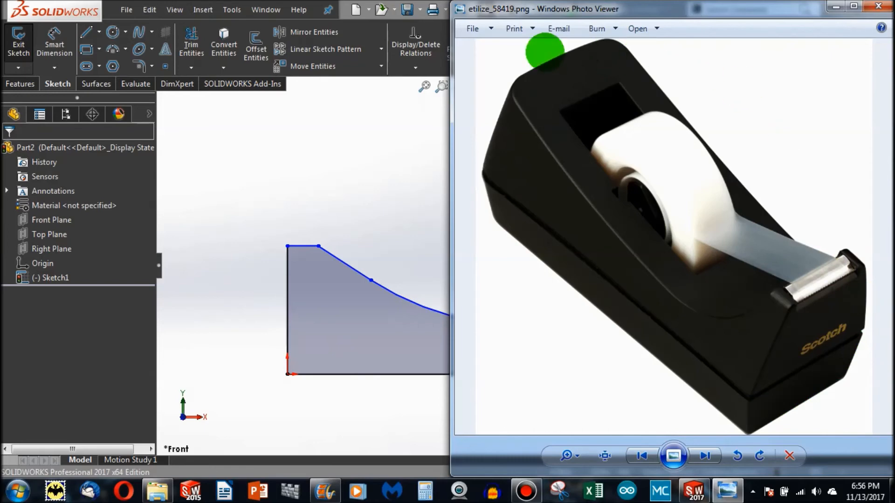
mouse_move(765, 317)
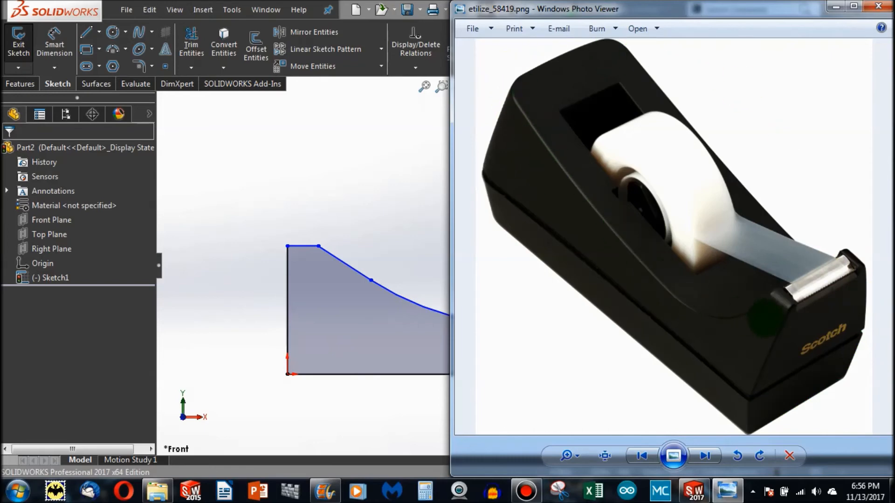
mouse_move(542, 228)
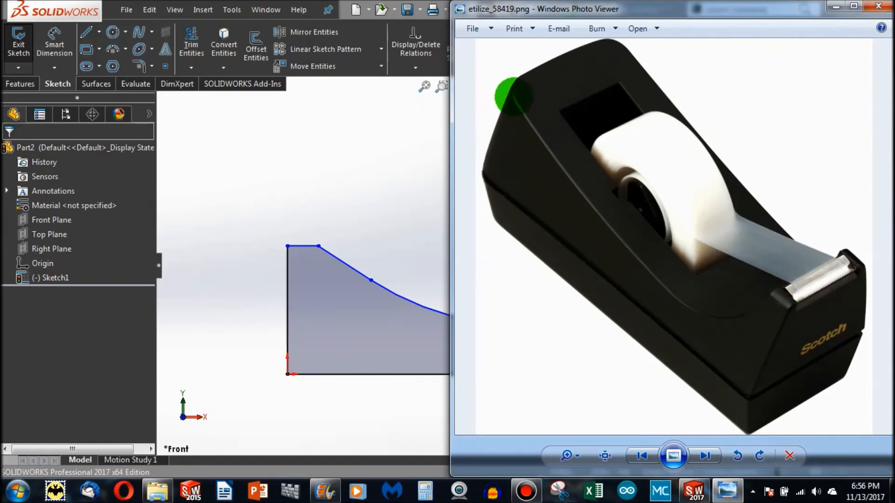
mouse_move(616, 294)
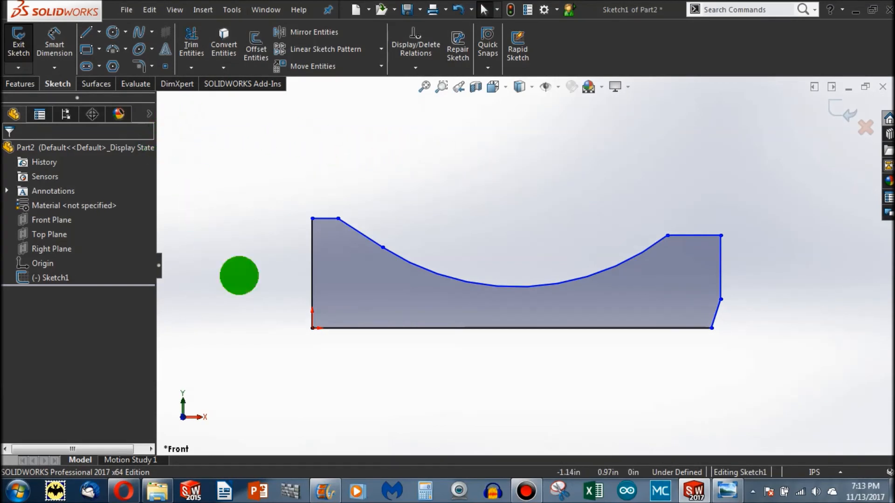
left_click(54, 277)
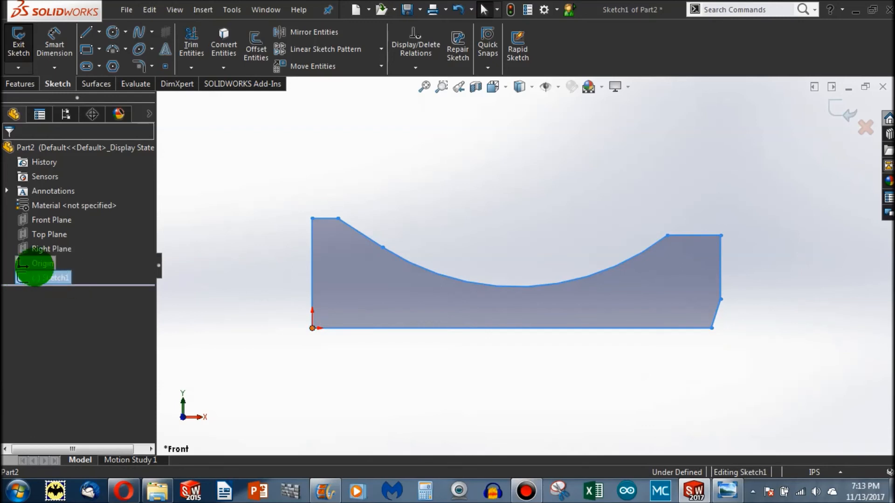
left_click(55, 277)
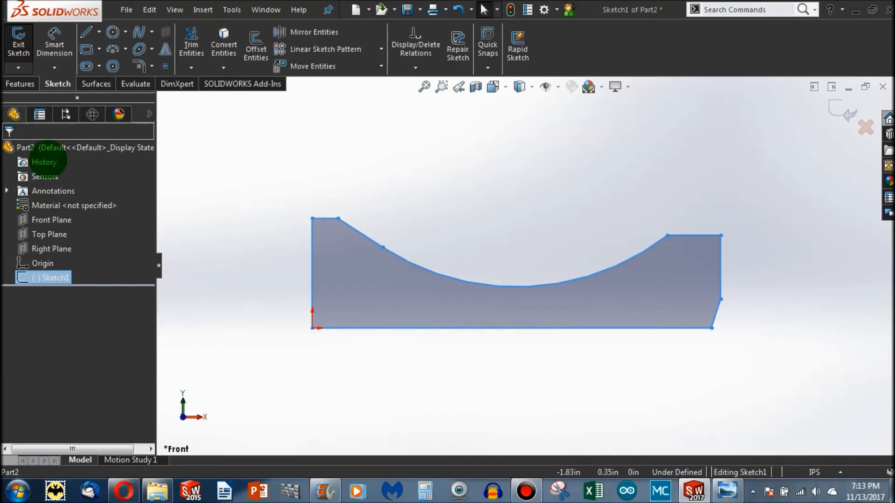
left_click(291, 381)
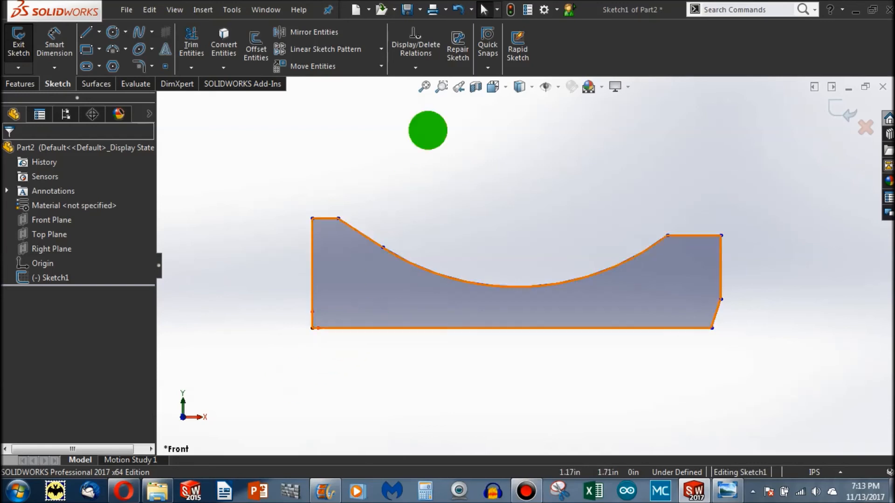
mouse_move(516, 43)
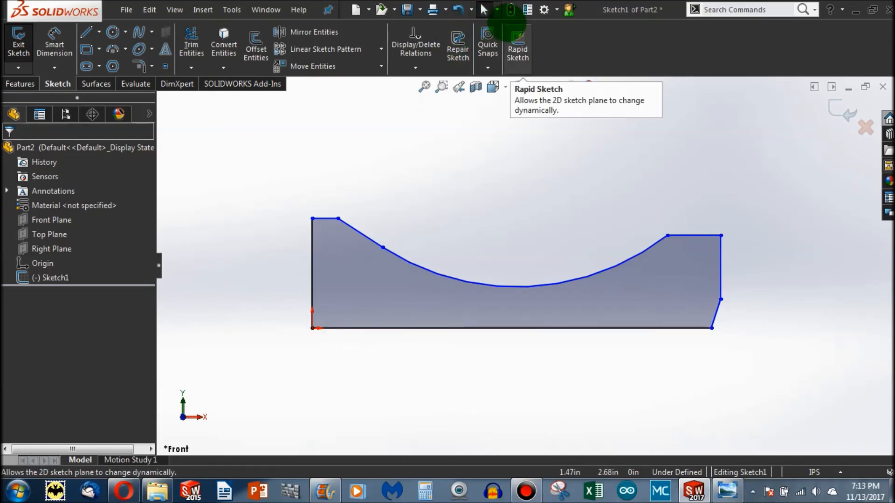
mouse_move(509, 10)
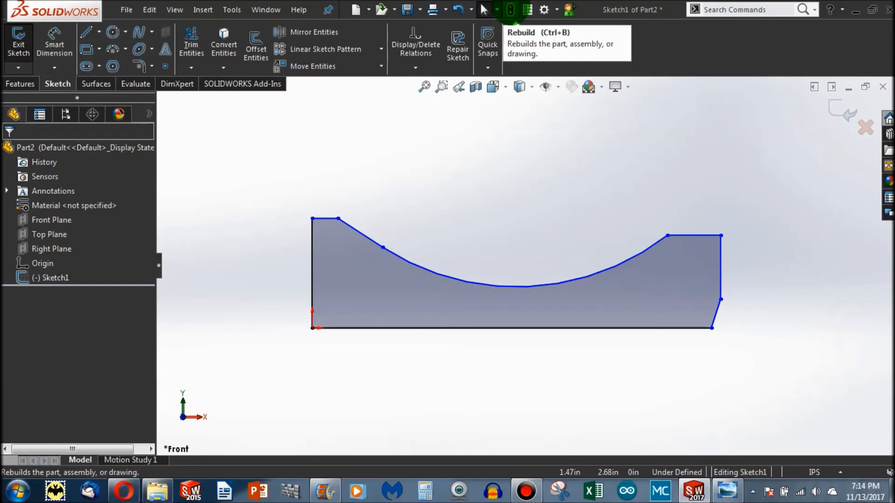
- Rebuild the part to exit editing Sketch1
left_click(18, 43)
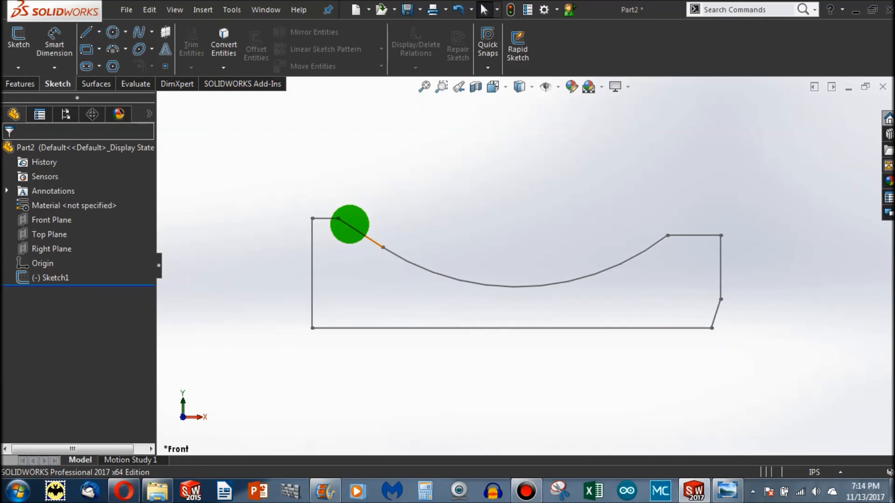
- Right-click a line of the cradle profile to bring up its context options
right_click(350, 225)
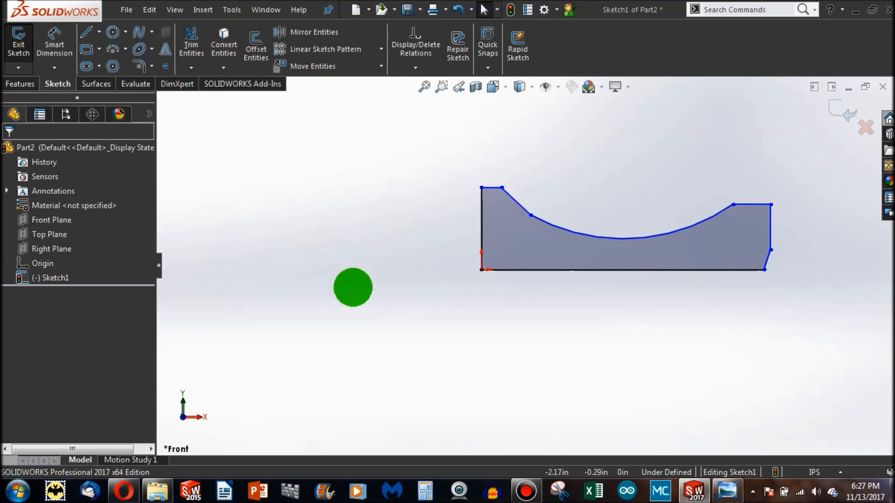
mouse_move(112, 32)
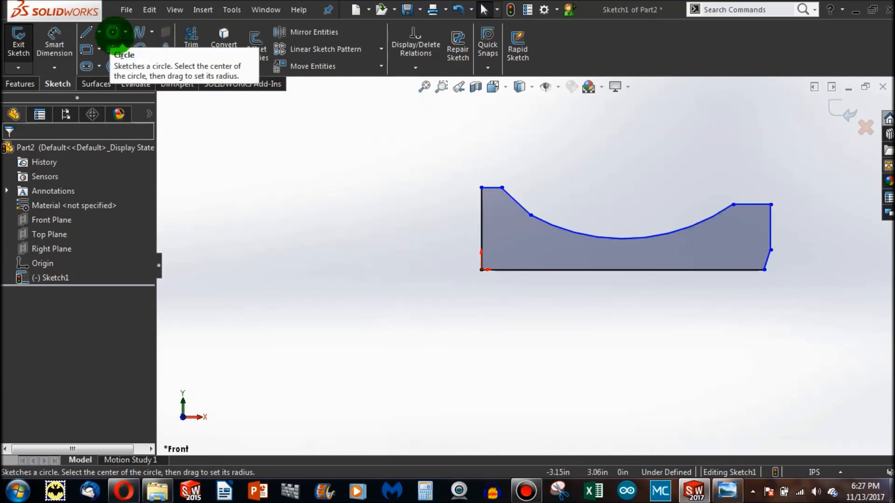
mouse_move(85, 50)
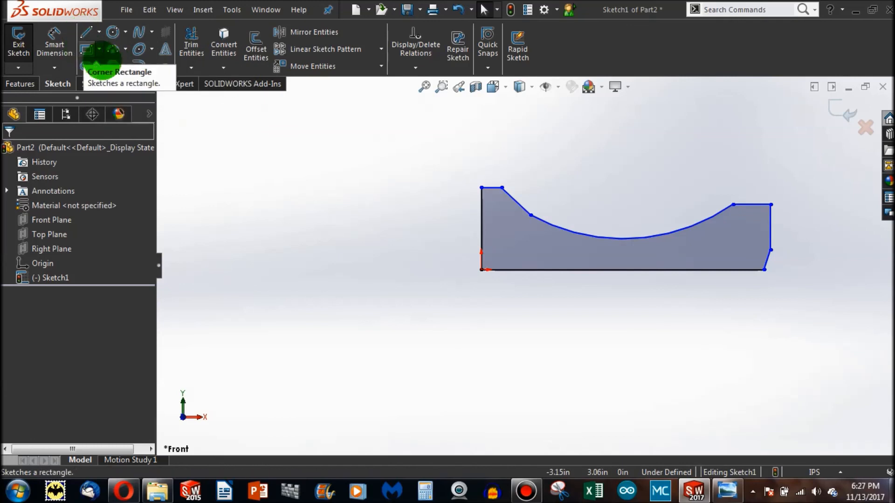